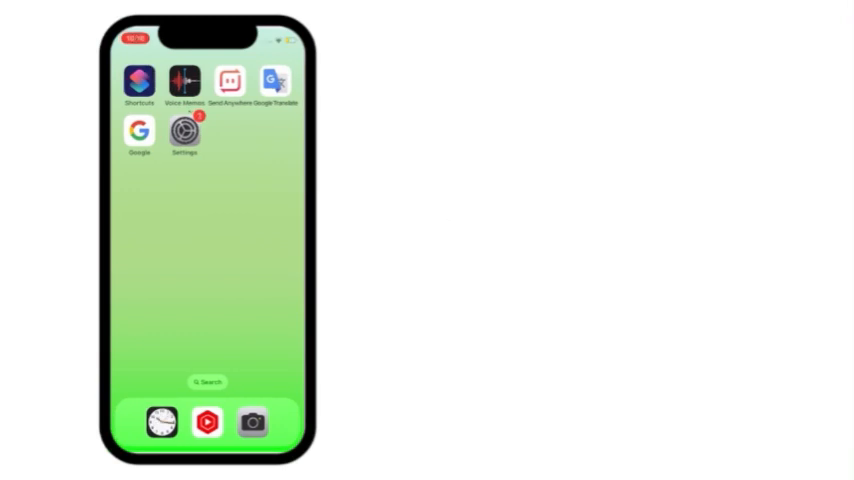
- Open Settings and toggle Airplane Mode on, off, on, then off again
{"action": "left_click", "coordinate": [185, 131]}
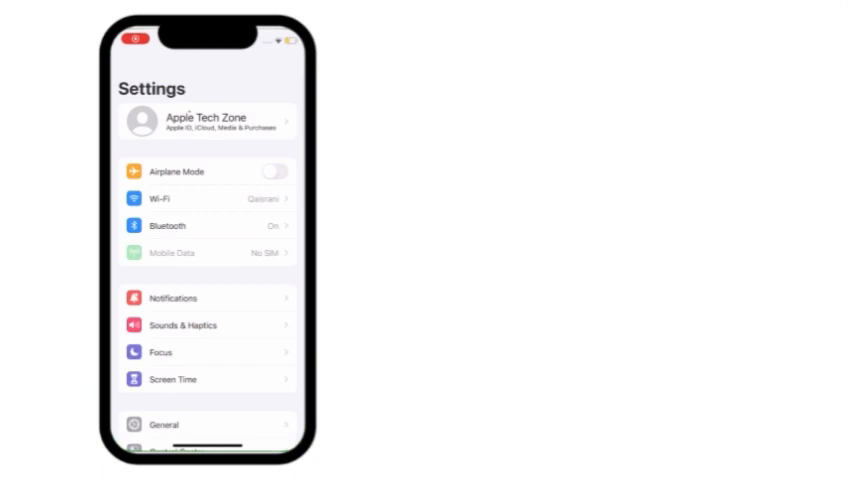
{"action": "left_click", "coordinate": [274, 171]}
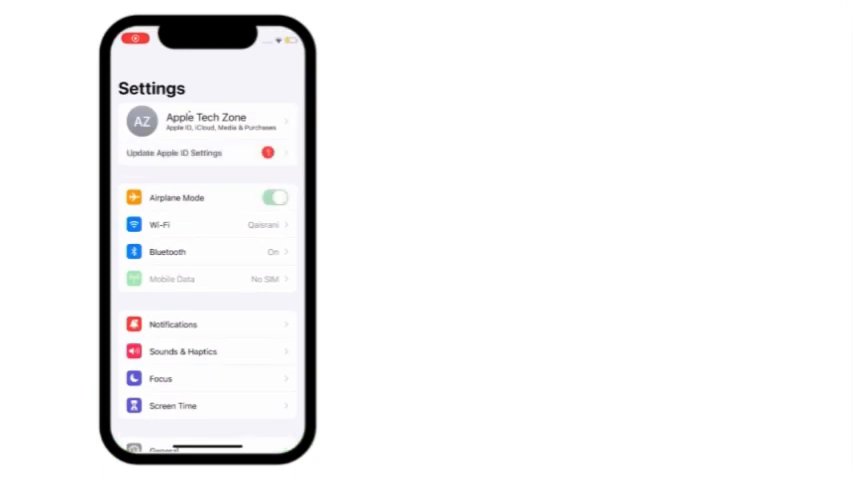
{"action": "left_click", "coordinate": [278, 197]}
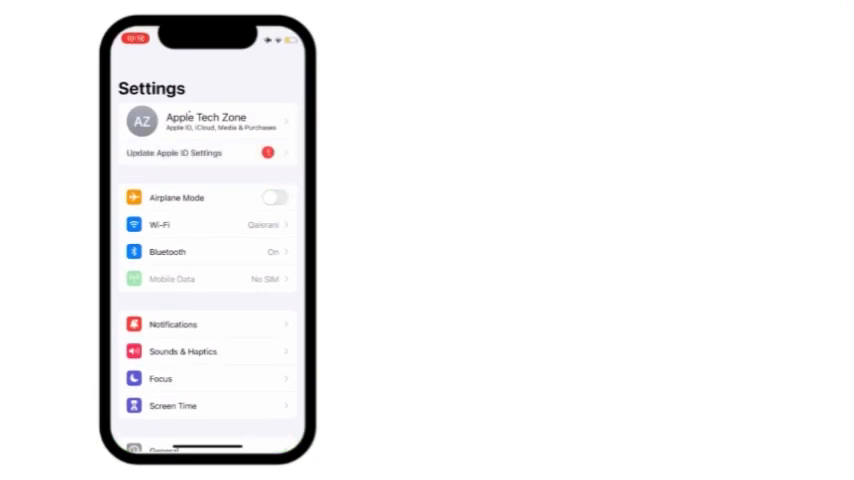
{"action": "left_click", "coordinate": [276, 197]}
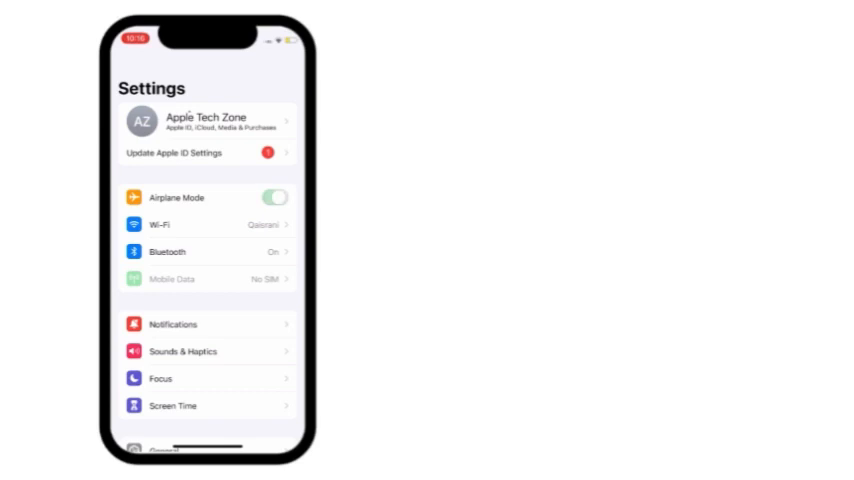
{"action": "left_click", "coordinate": [276, 197]}
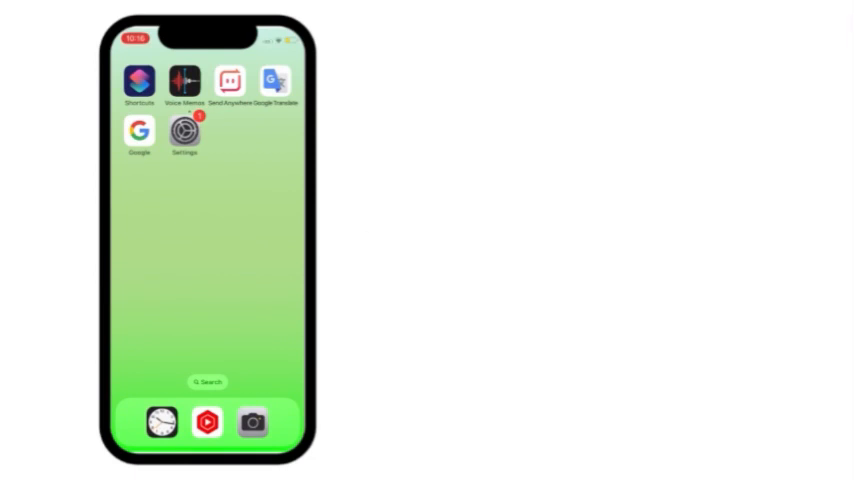
- Reopen the Settings app, then force-quit it from the App Switcher
{"action": "left_click", "coordinate": [184, 131]}
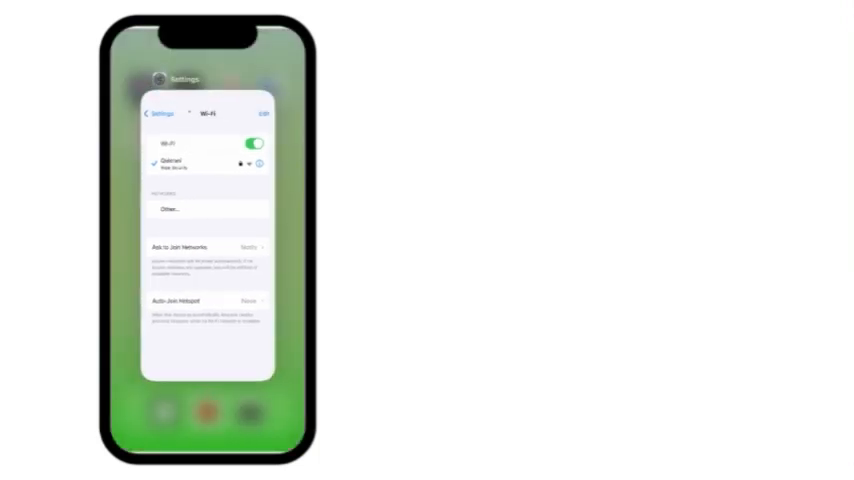
{"action": "left_click", "coordinate": [153, 113]}
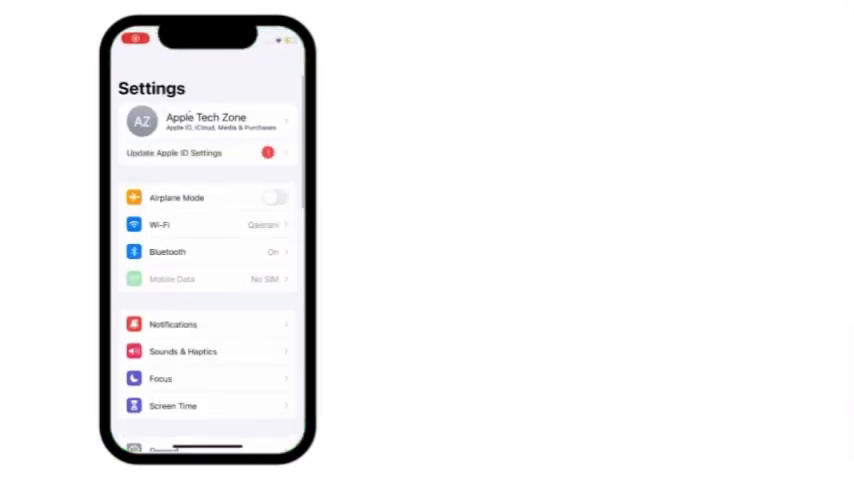
- Under General > Date & Time, switch off Set Automatically
{"action": "scroll", "scroll_direction": "down", "scroll_amount": 3}
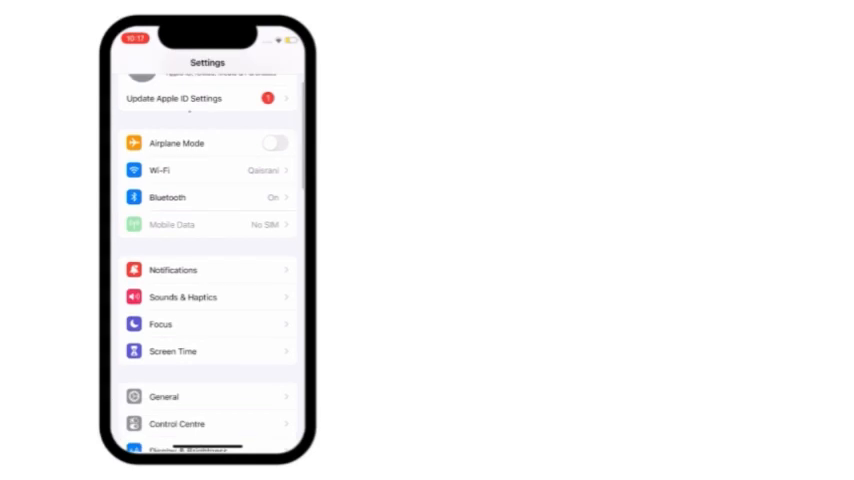
{"action": "scroll", "scroll_direction": "down", "scroll_amount": 3}
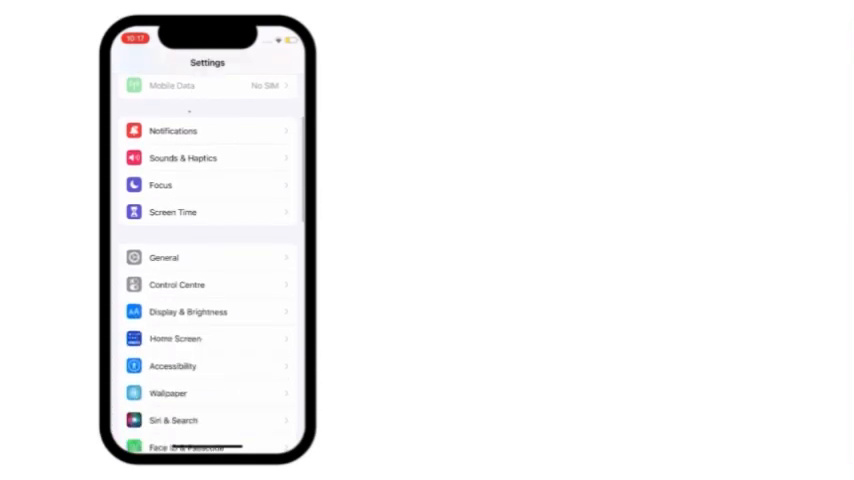
{"action": "left_click", "coordinate": [164, 257]}
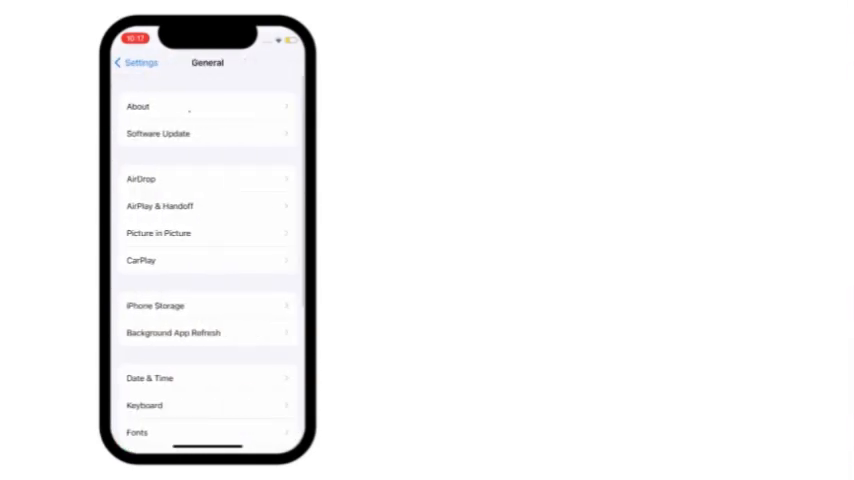
{"action": "left_click", "coordinate": [200, 378]}
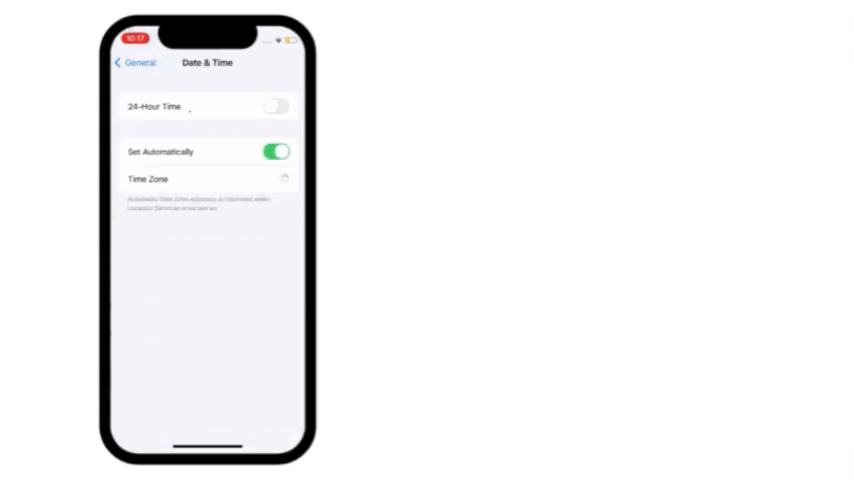
{"action": "left_click", "coordinate": [276, 151]}
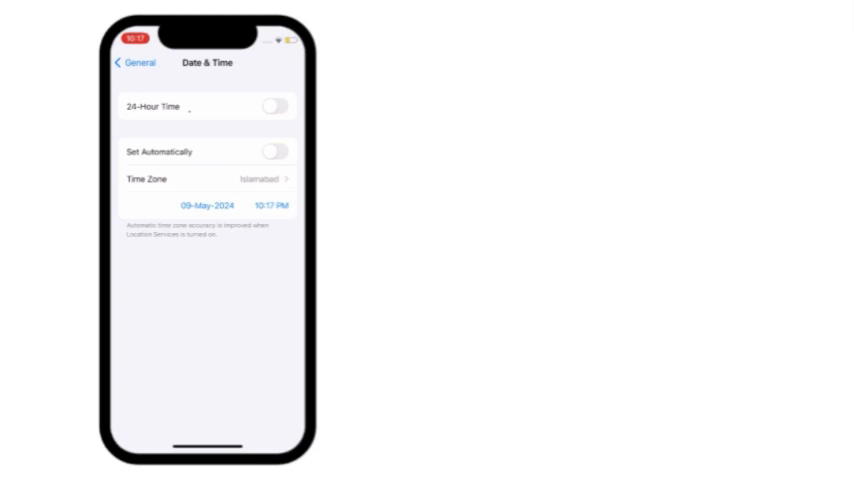
{"action": "left_click", "coordinate": [275, 151]}
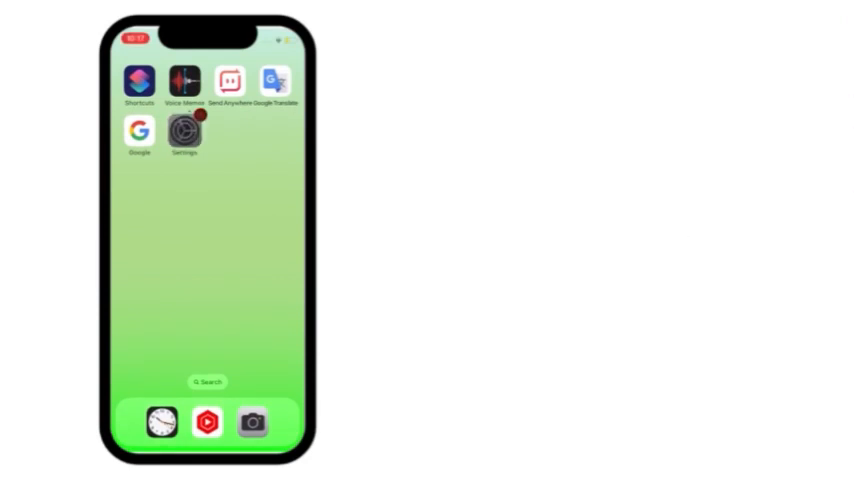
{"action": "left_click", "coordinate": [184, 131]}
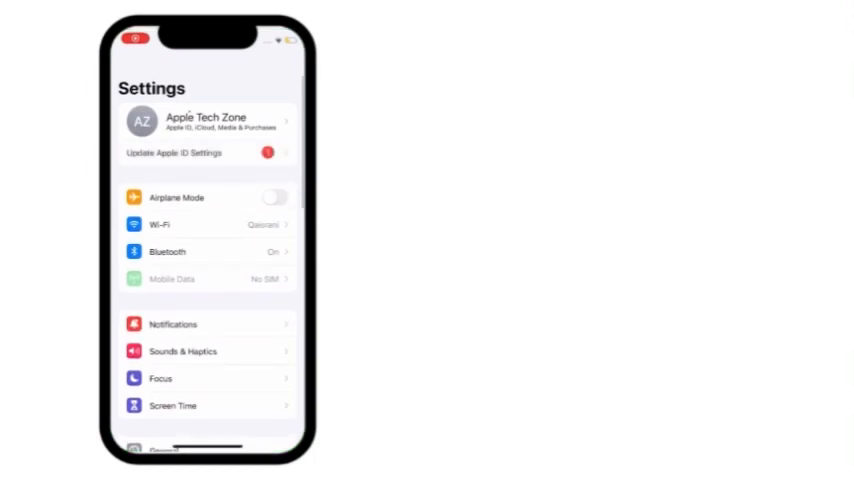
{"action": "left_click", "coordinate": [205, 122]}
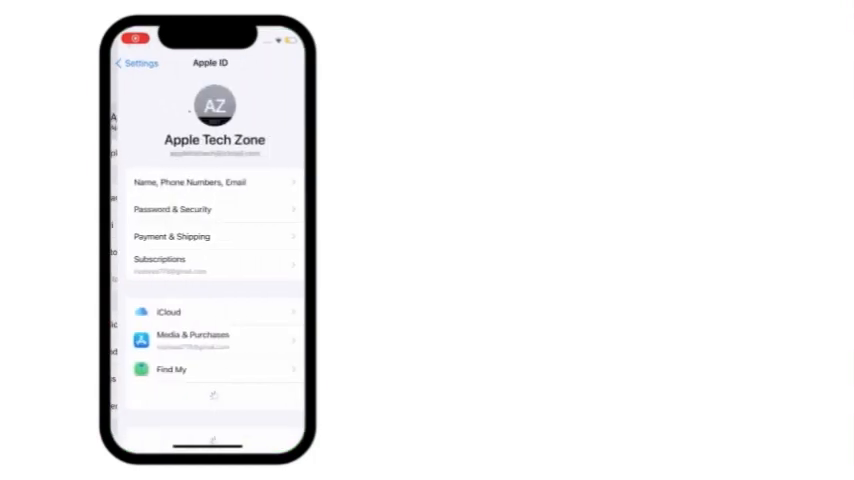
{"action": "scroll", "scroll_direction": "down", "scroll_amount": 3}
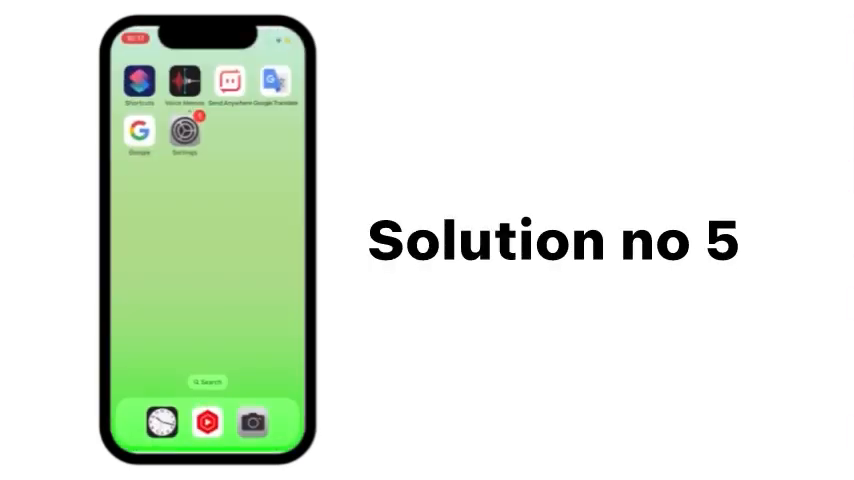
- In Settings, go to General > Transfer or Reset iPhone > Reset and choose Reset All Settings
{"action": "left_click", "coordinate": [184, 131]}
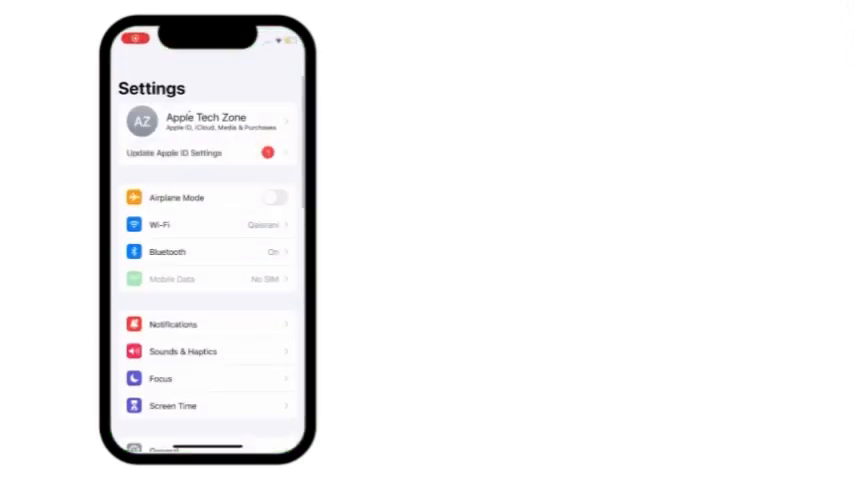
{"action": "scroll", "scroll_direction": "down", "scroll_amount": 3}
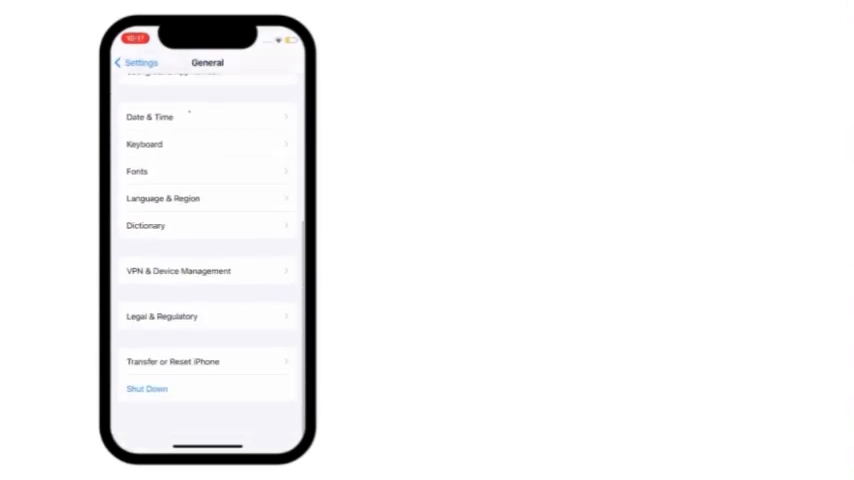
{"action": "left_click", "coordinate": [173, 361]}
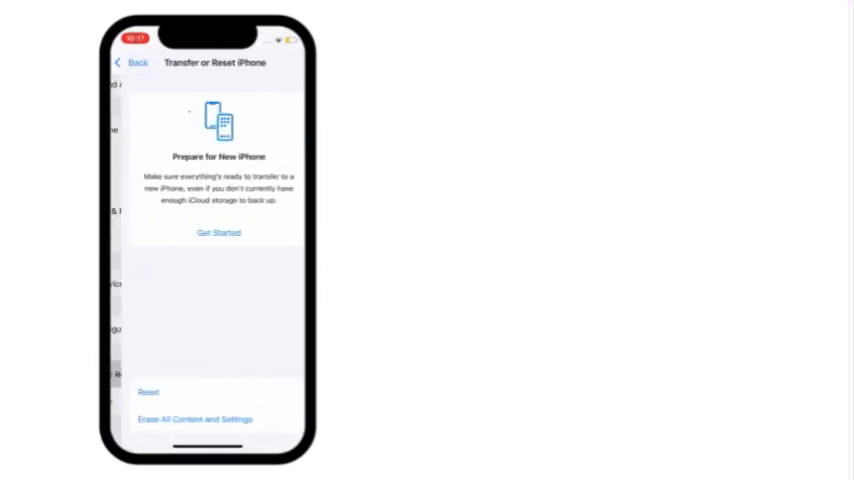
{"action": "left_click", "coordinate": [148, 392]}
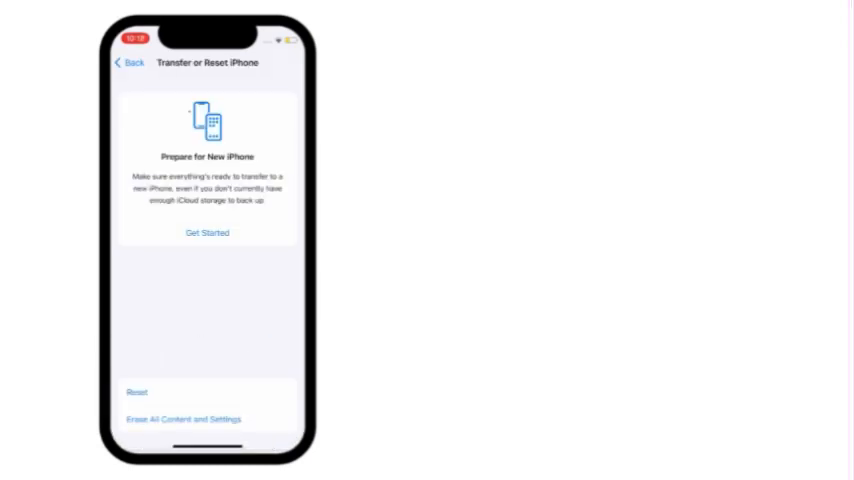
{"action": "left_click", "coordinate": [137, 392]}
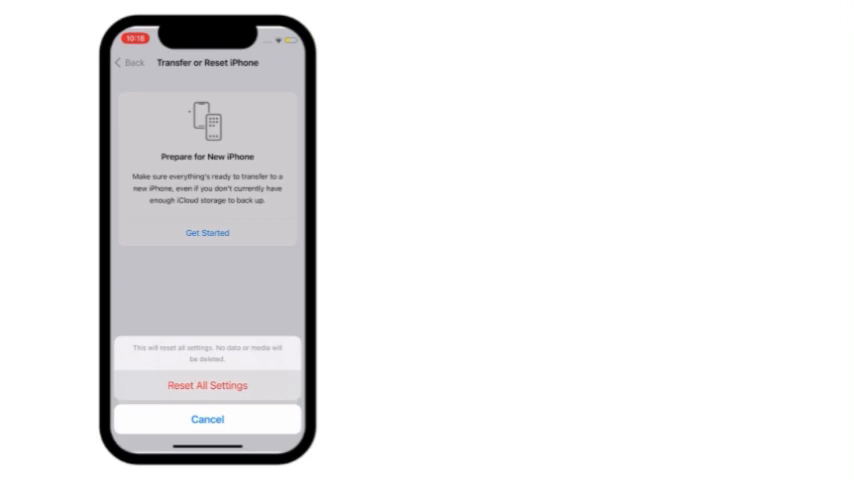